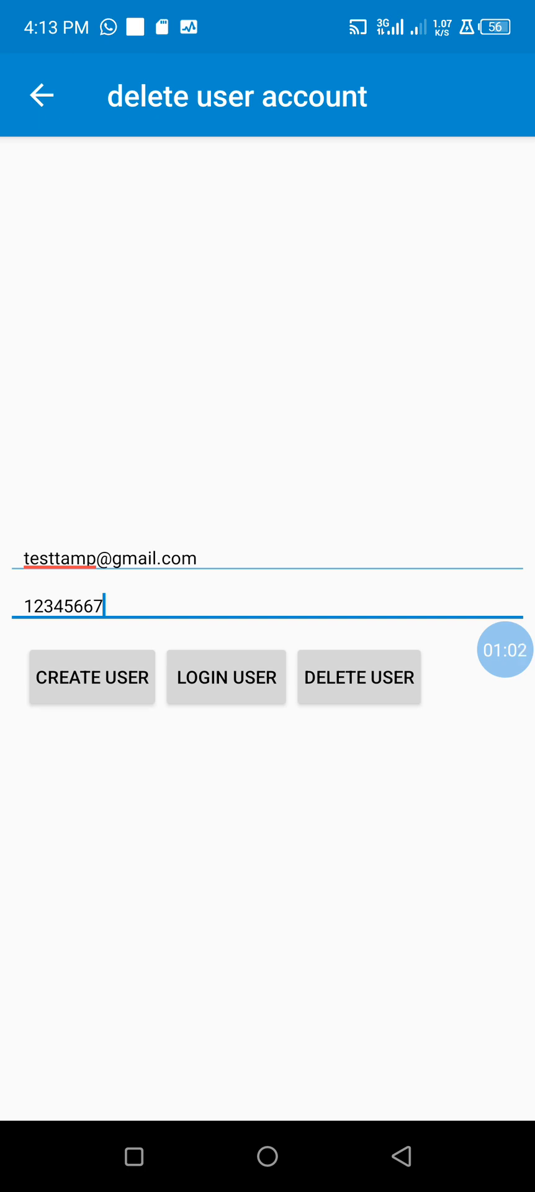
Run the create, login and delete account buttons on the entered test email and password
click(90, 676)
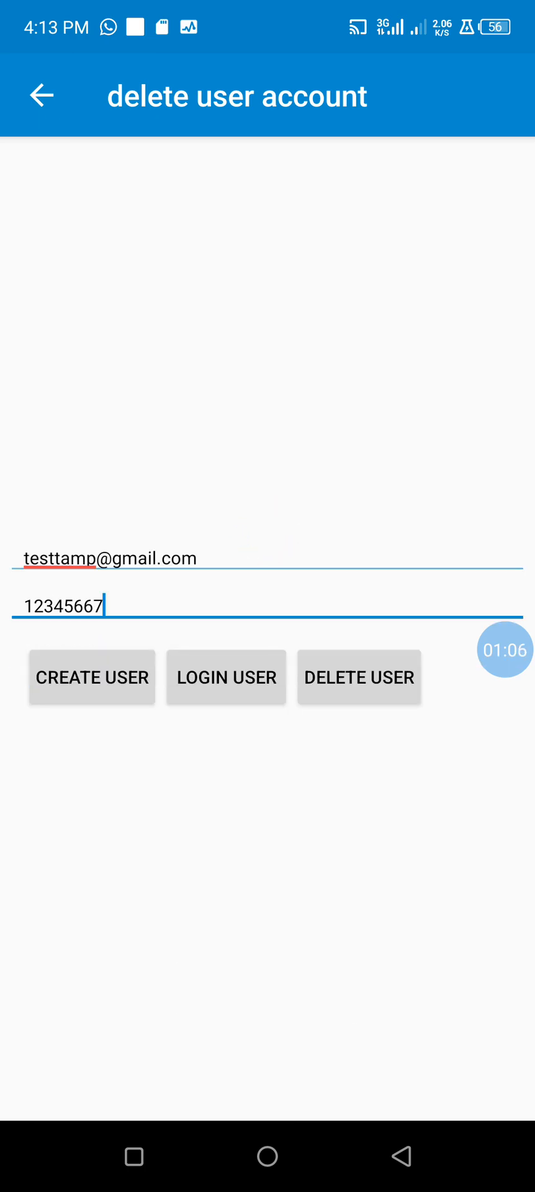
click(226, 676)
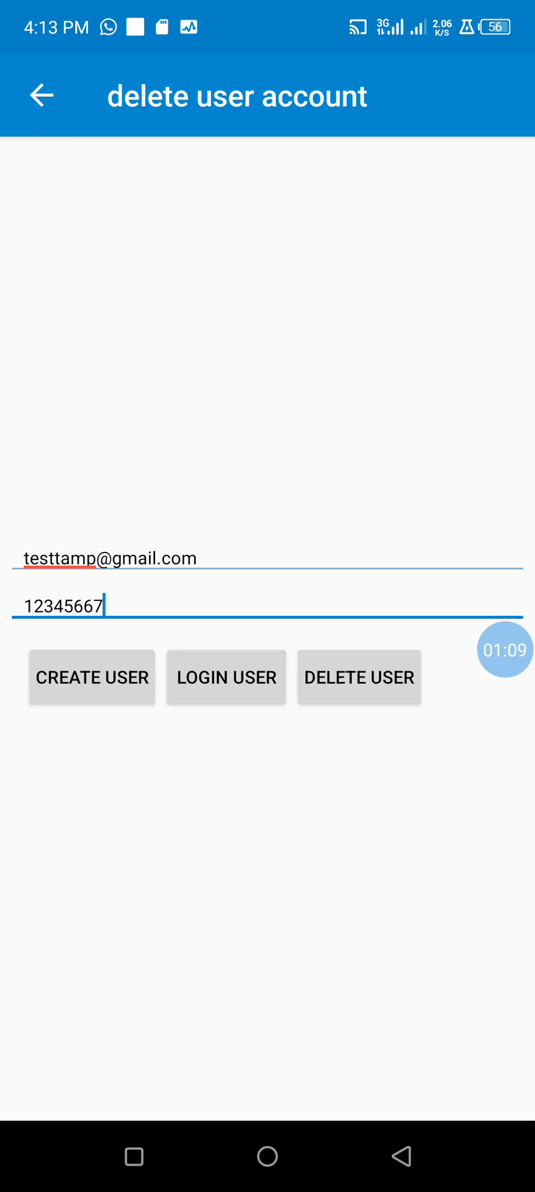
click(359, 678)
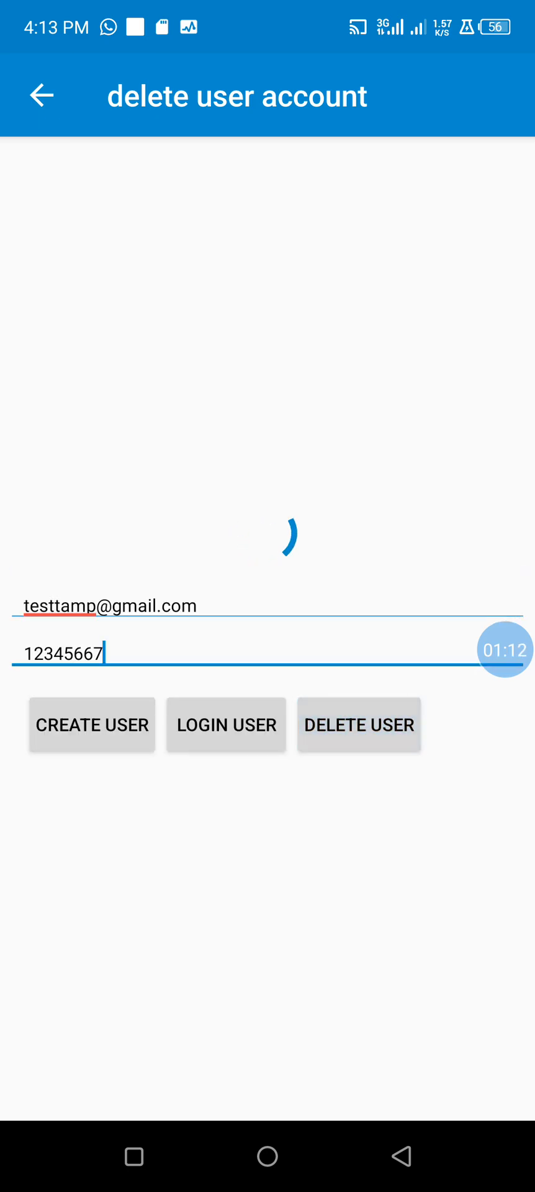
click(359, 723)
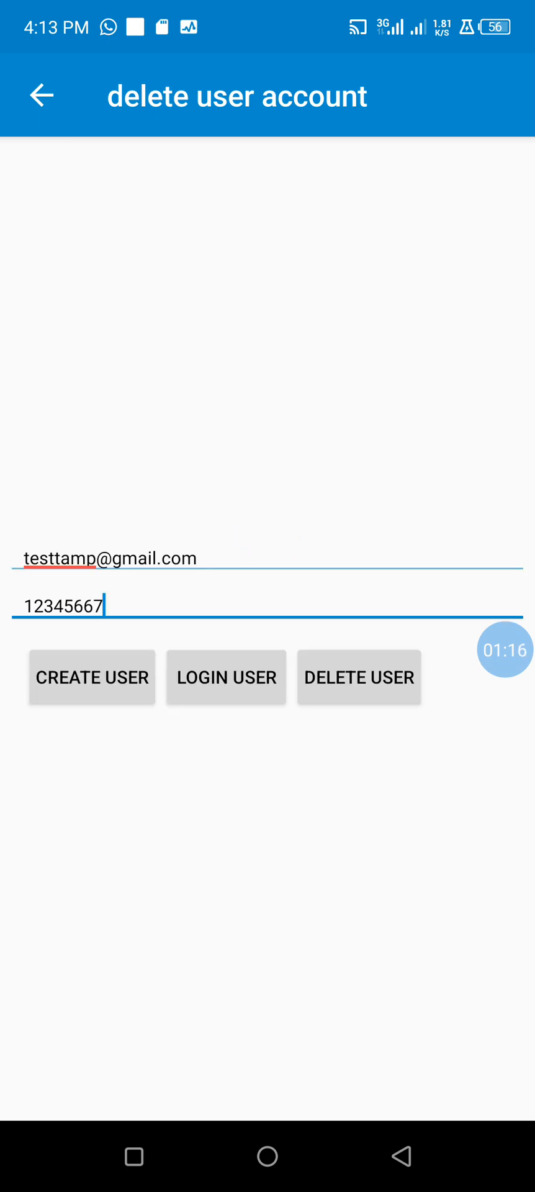
click(359, 676)
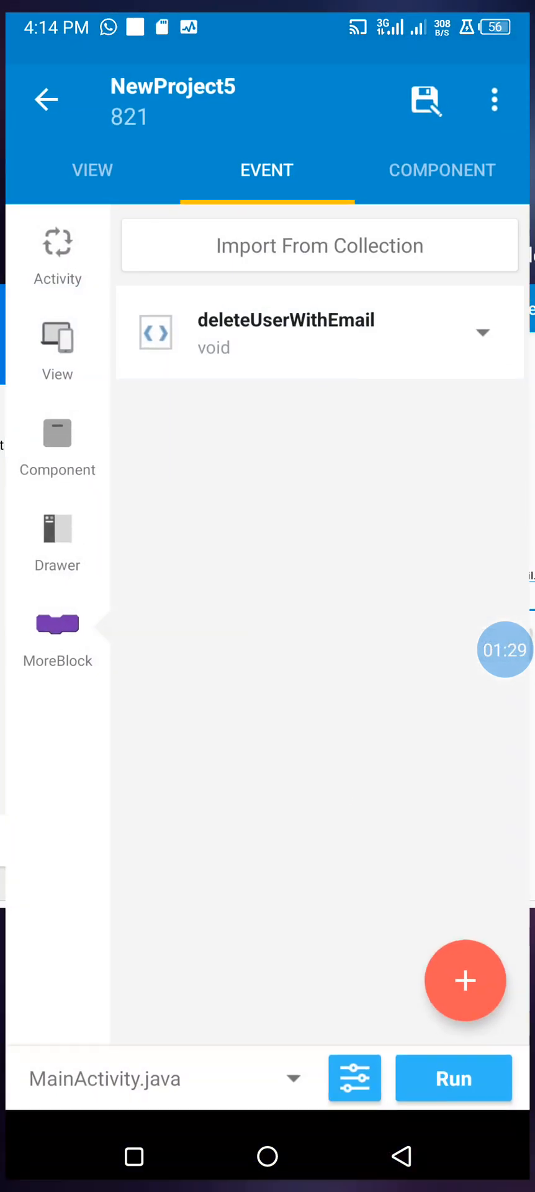
Check in Library Manager that AppCompat and Firebase are enabled, then return to main.xml
click(88, 170)
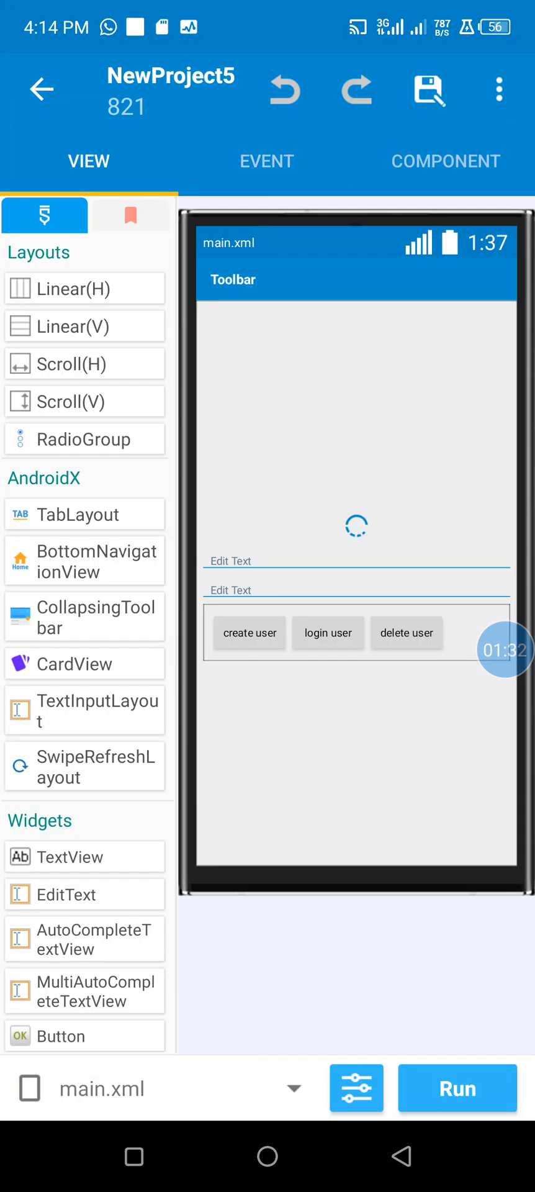
click(356, 1087)
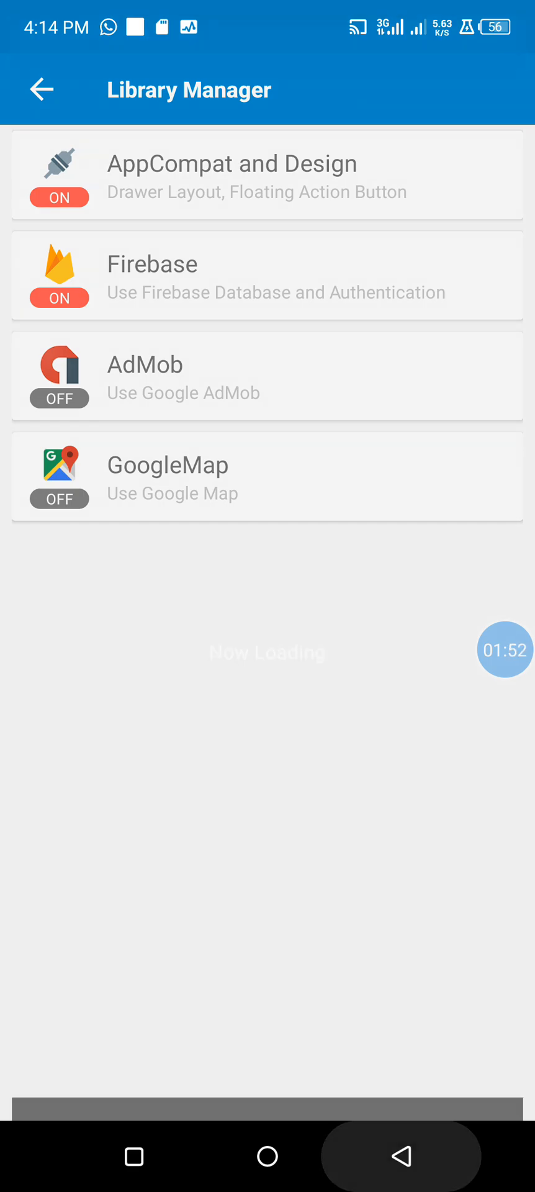
click(43, 90)
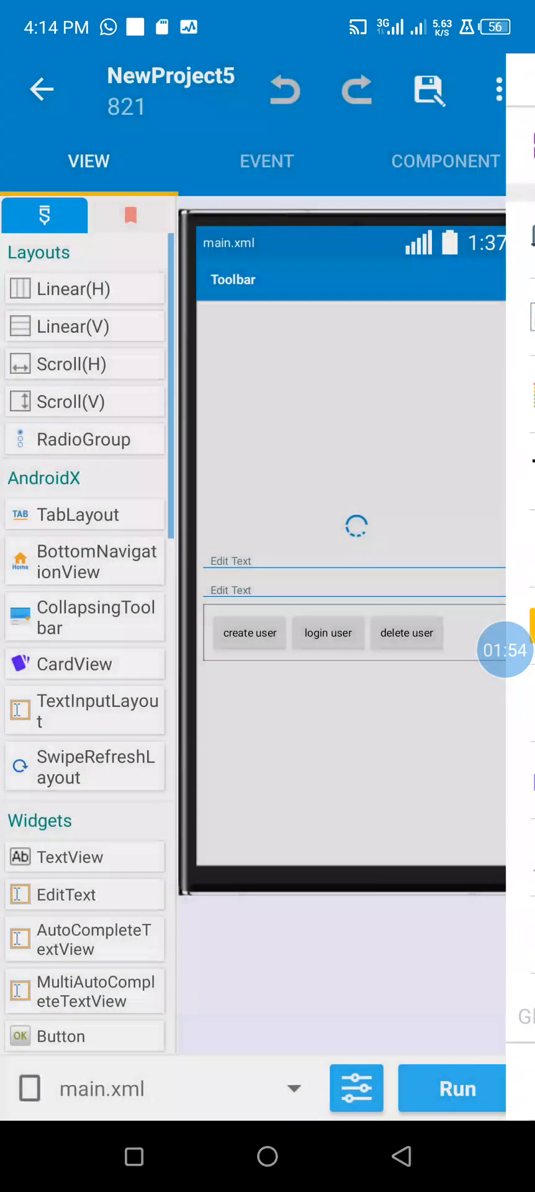
Start a new component from the components list, naming it 'shs' and confirming
click(445, 160)
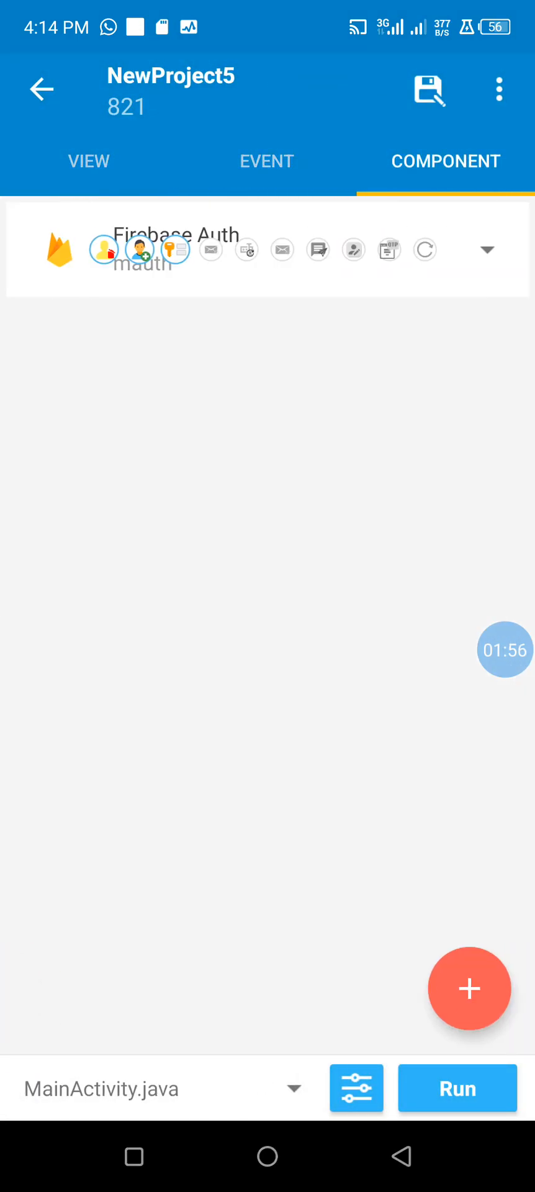
click(468, 989)
text(mauth)
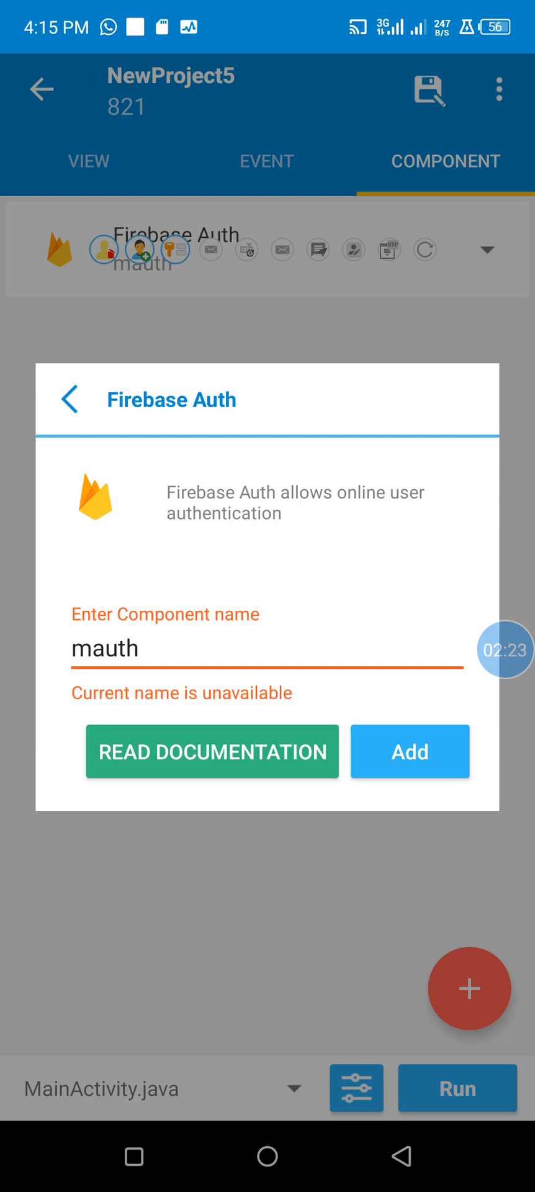
click(265, 648)
text(fiskh)
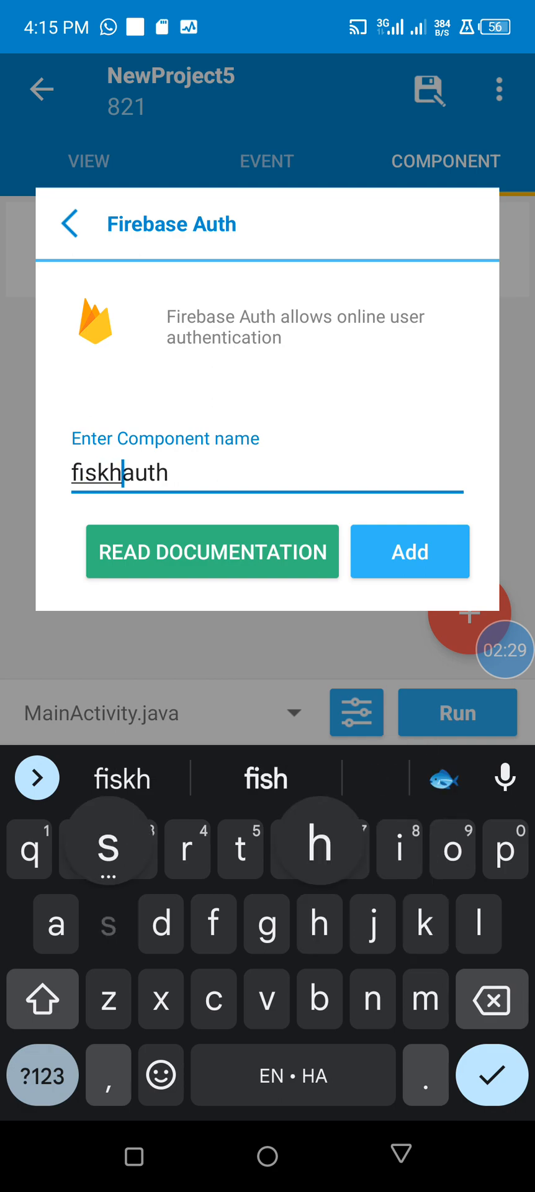
text(shs)
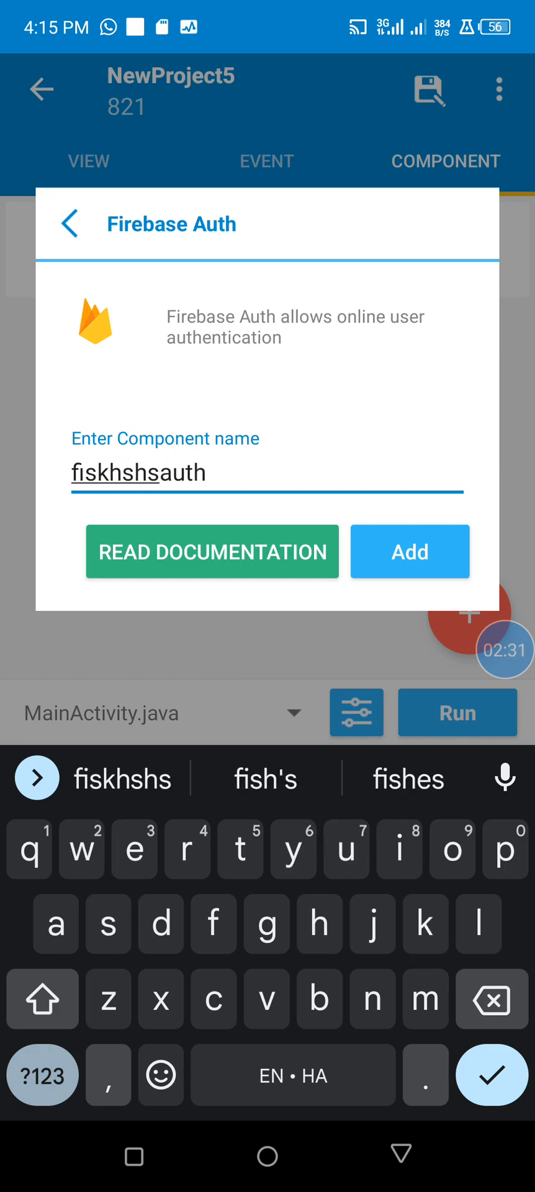
click(409, 552)
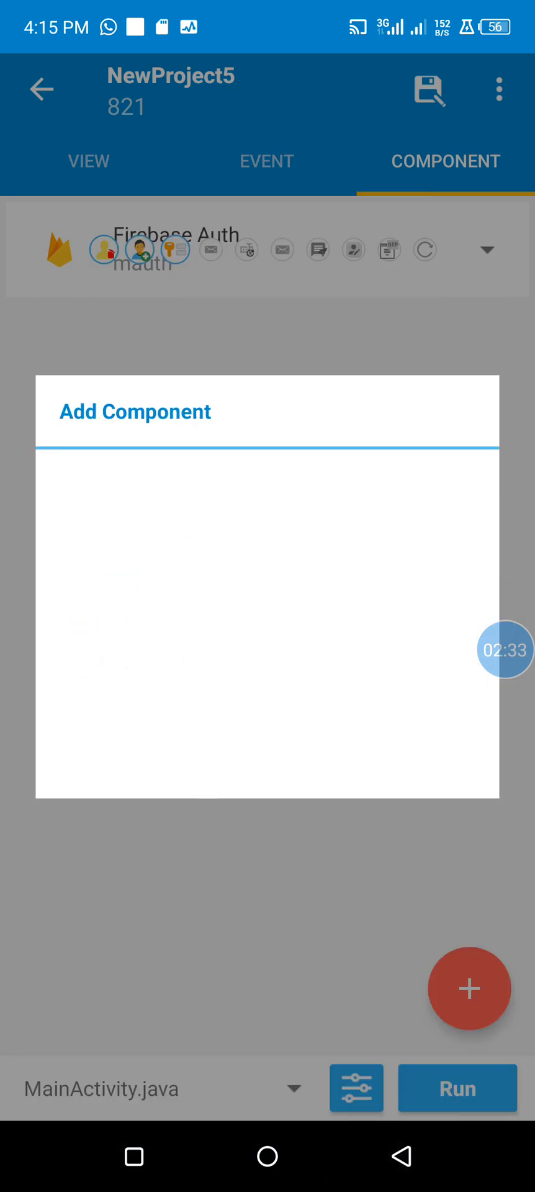
click(266, 160)
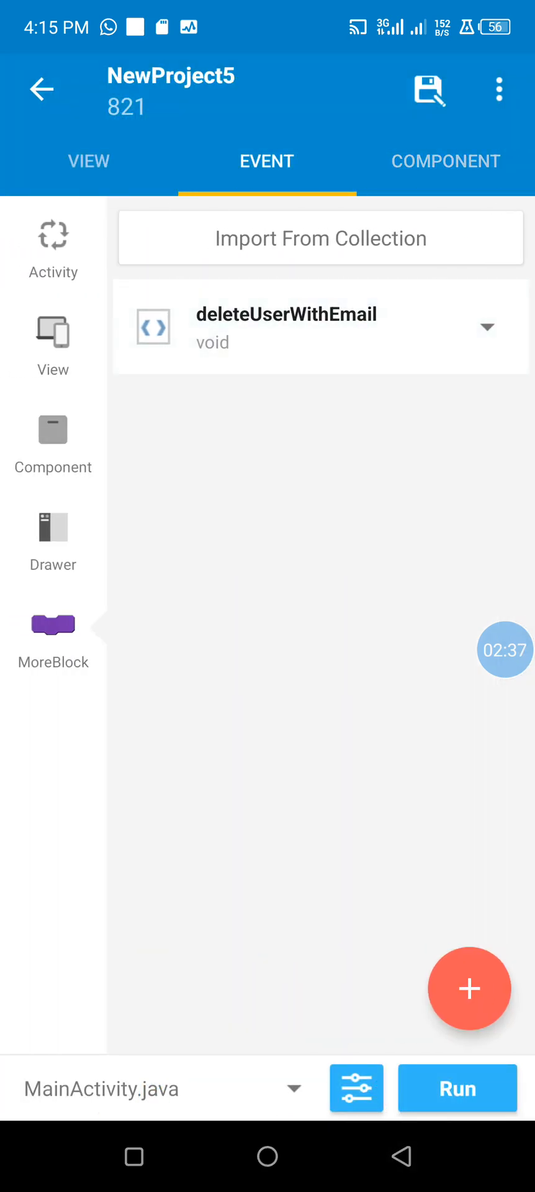
click(321, 325)
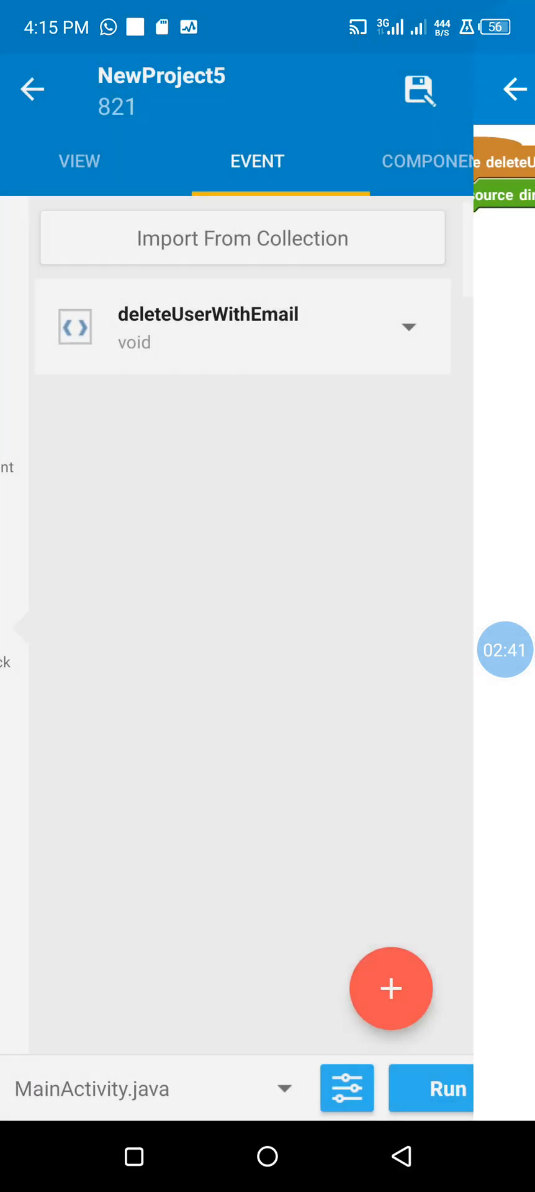
Add a Firebase Auth component named elu alongside mauth
click(391, 989)
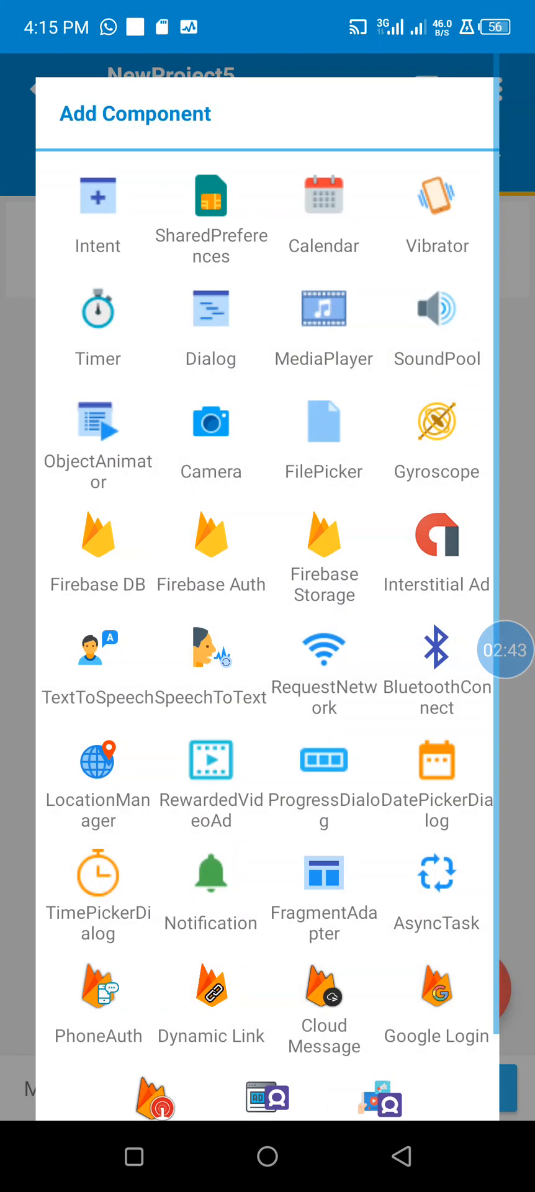
click(211, 540)
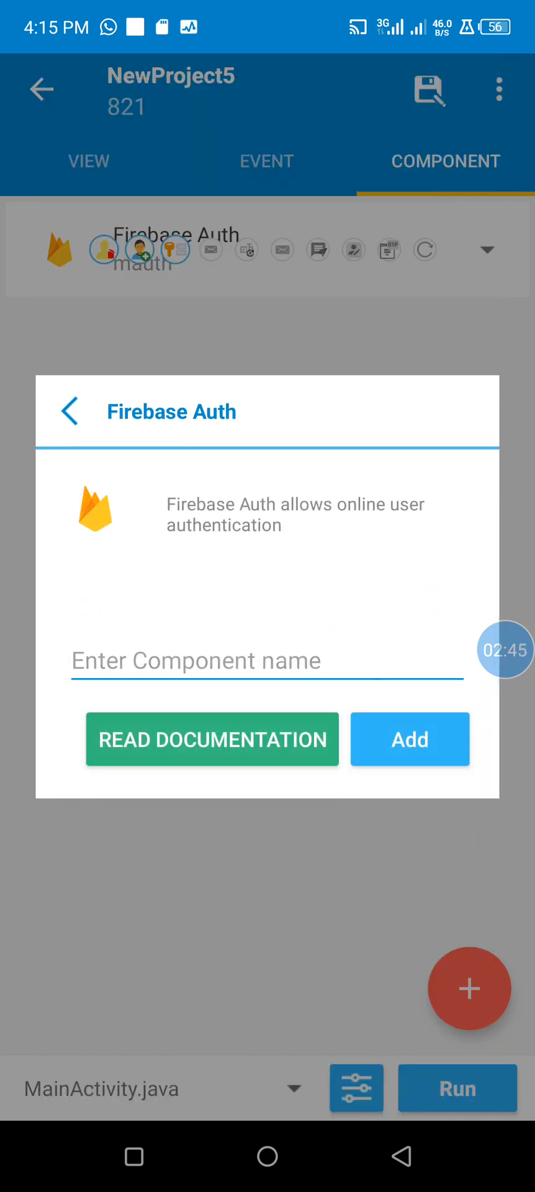
text(el)
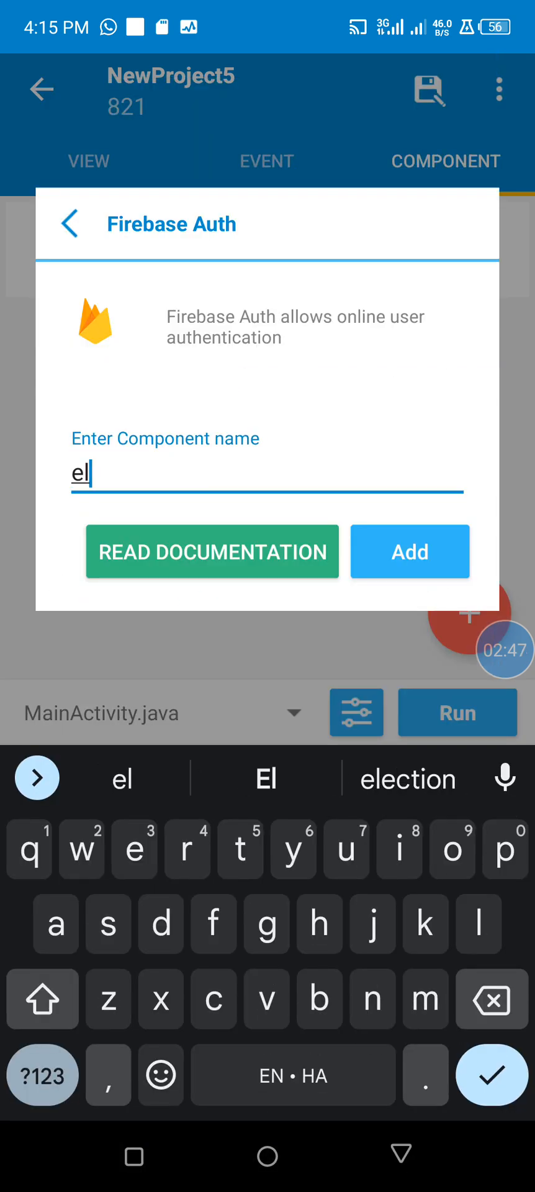
text(u)
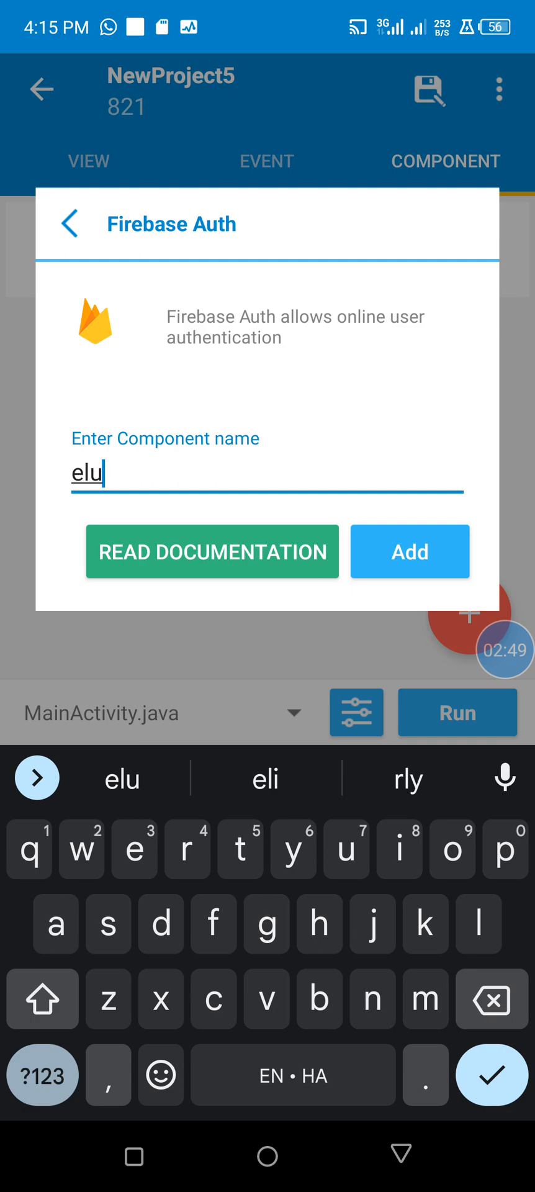
click(490, 1075)
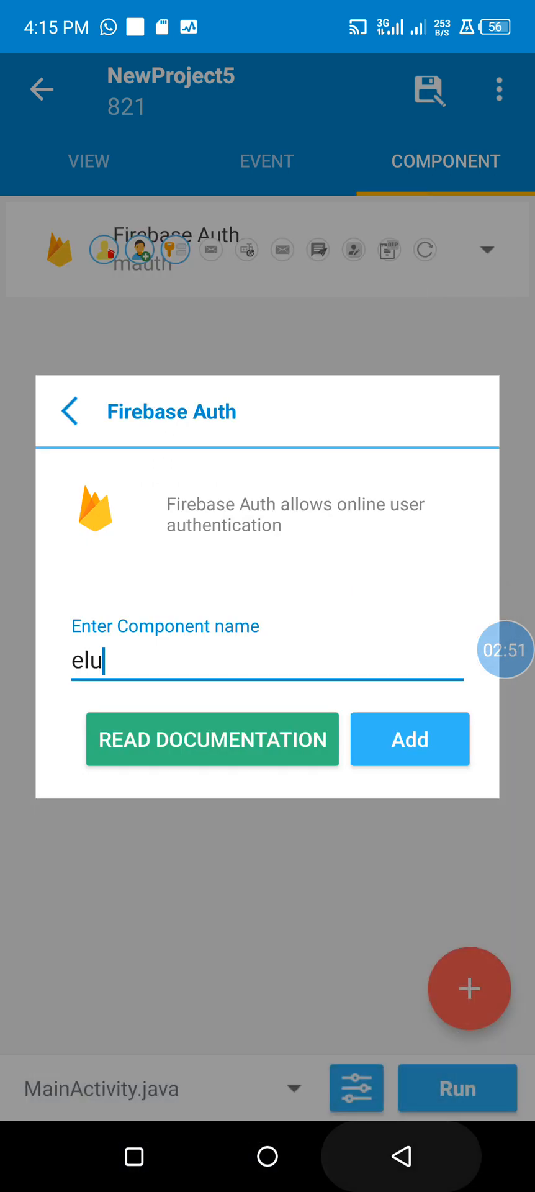
click(69, 411)
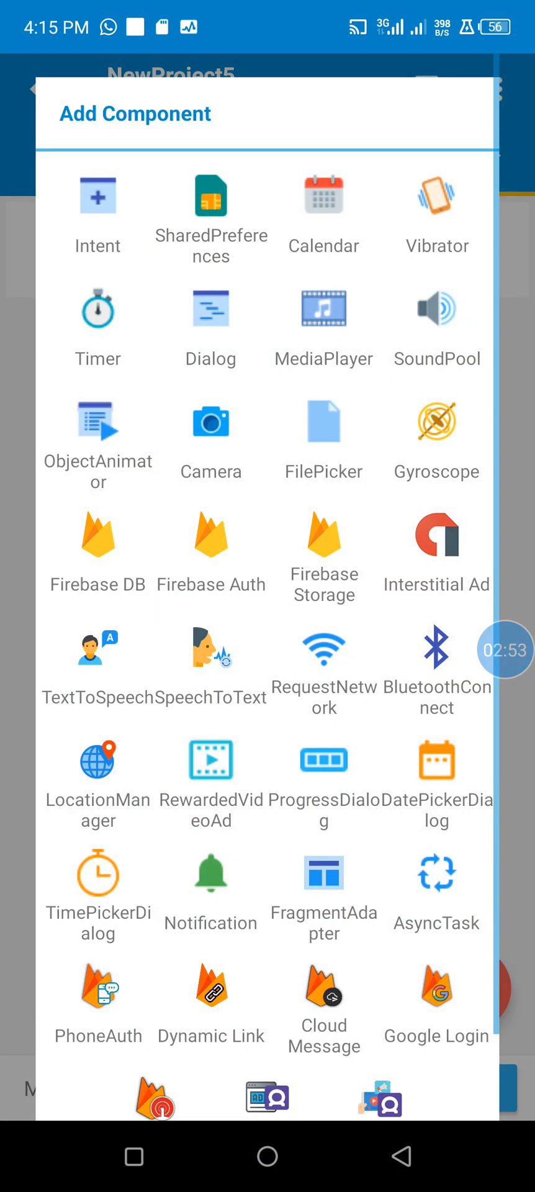
click(211, 547)
text(elu)
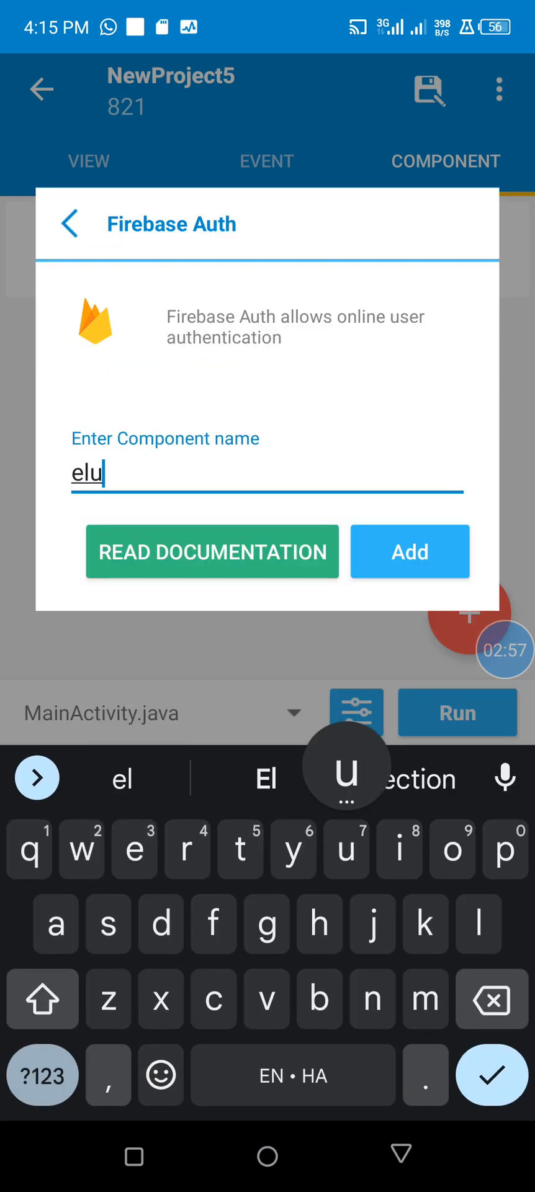
click(408, 552)
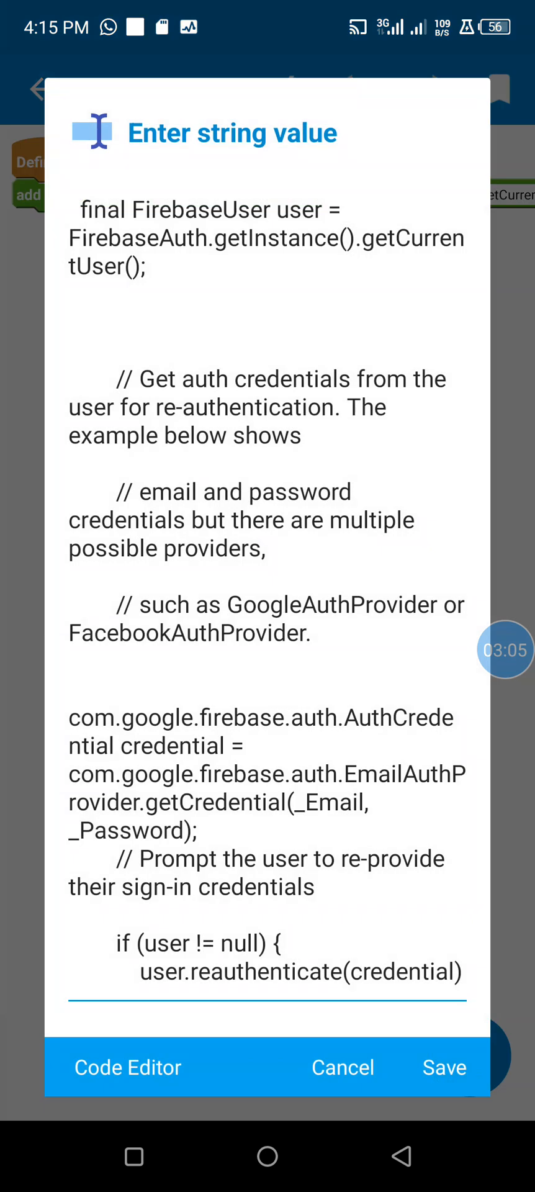
Scroll through the re-authentication Java code and return to the components list
scroll(down, 3)
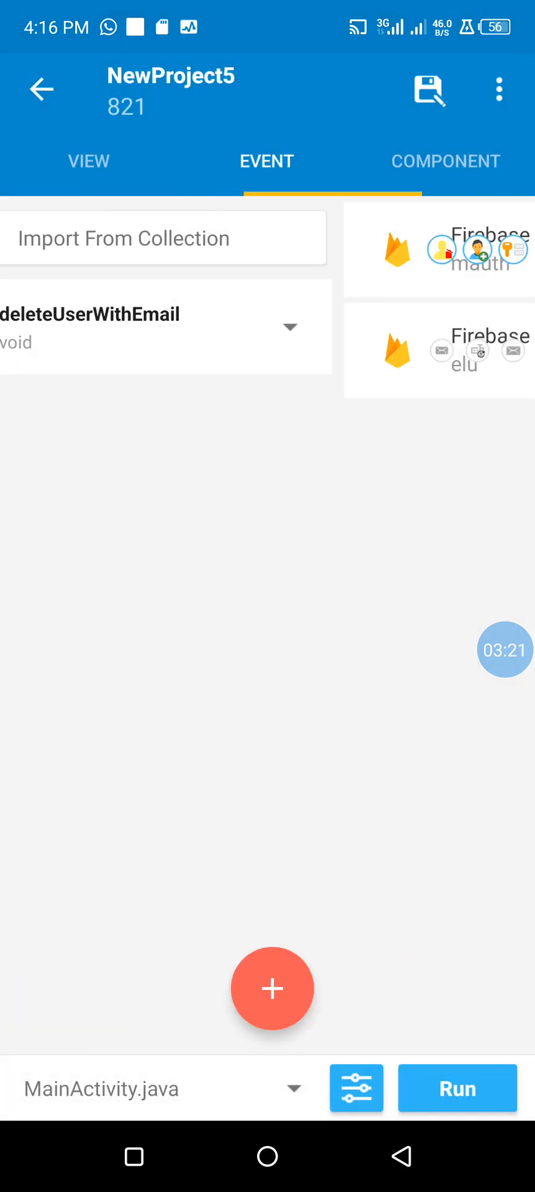
click(445, 160)
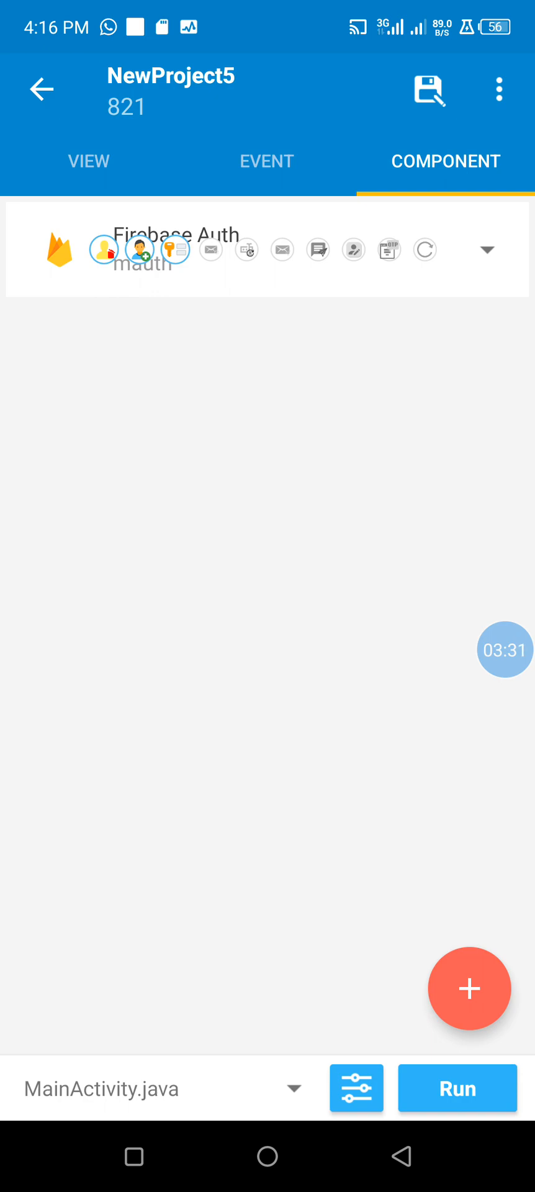
Review mauth's delete, create and sign-in complete events and the add-event dialog
click(266, 160)
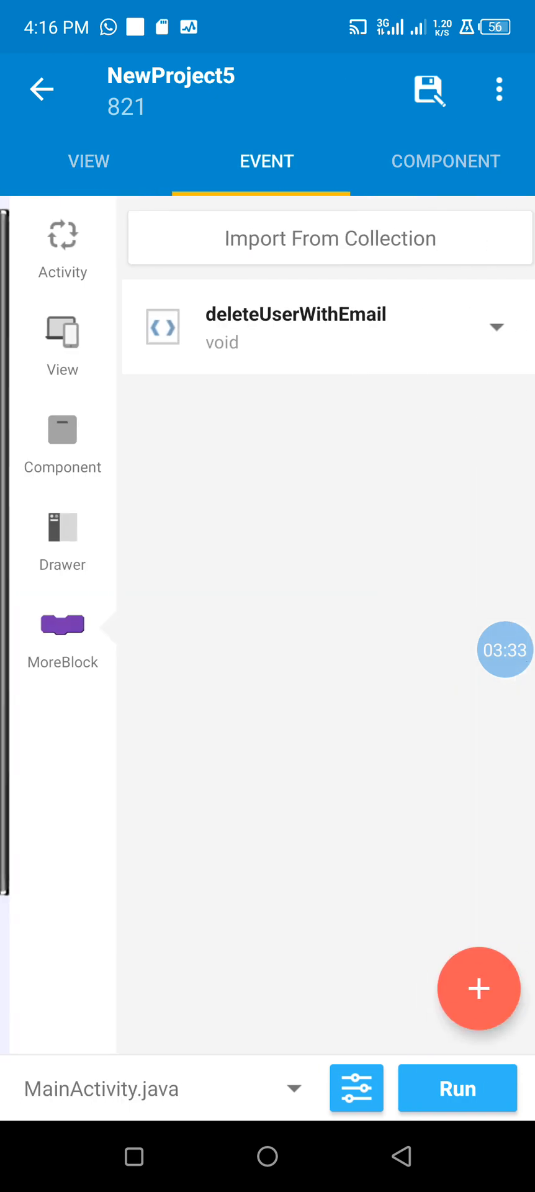
click(52, 441)
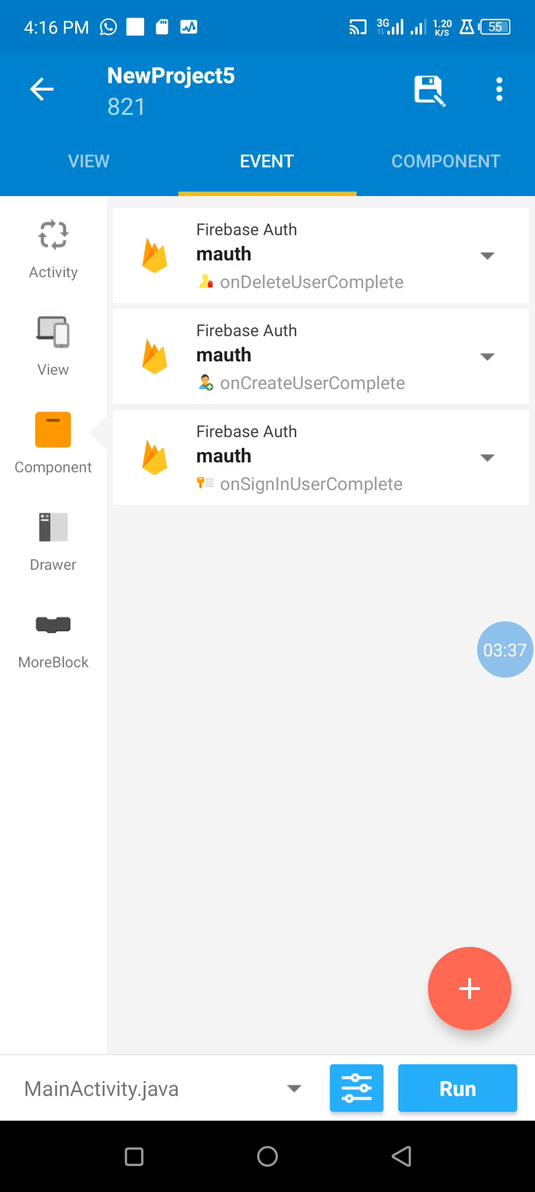
click(468, 988)
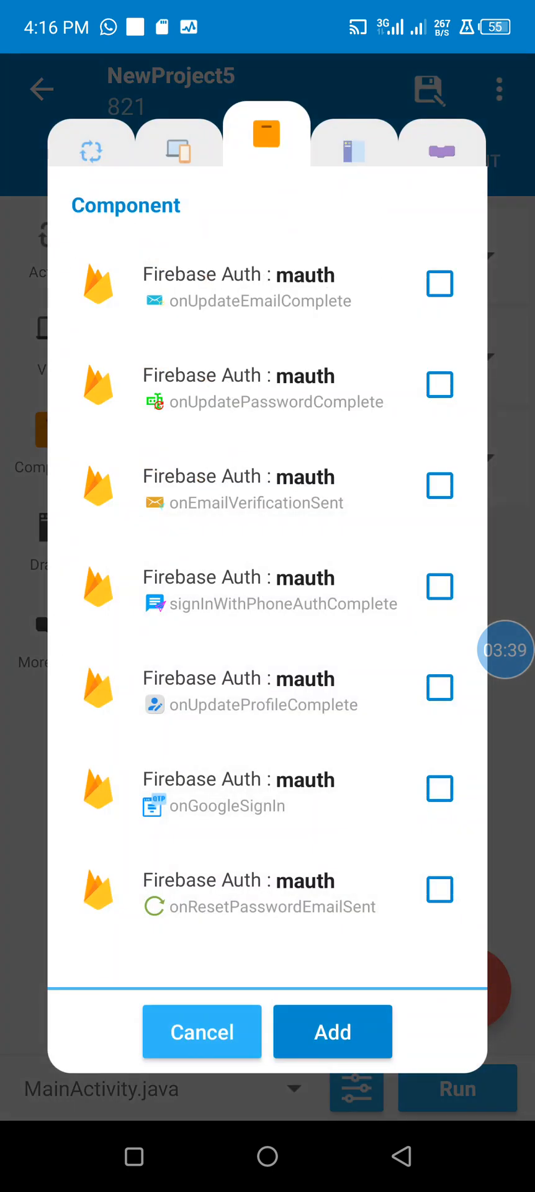
click(201, 1032)
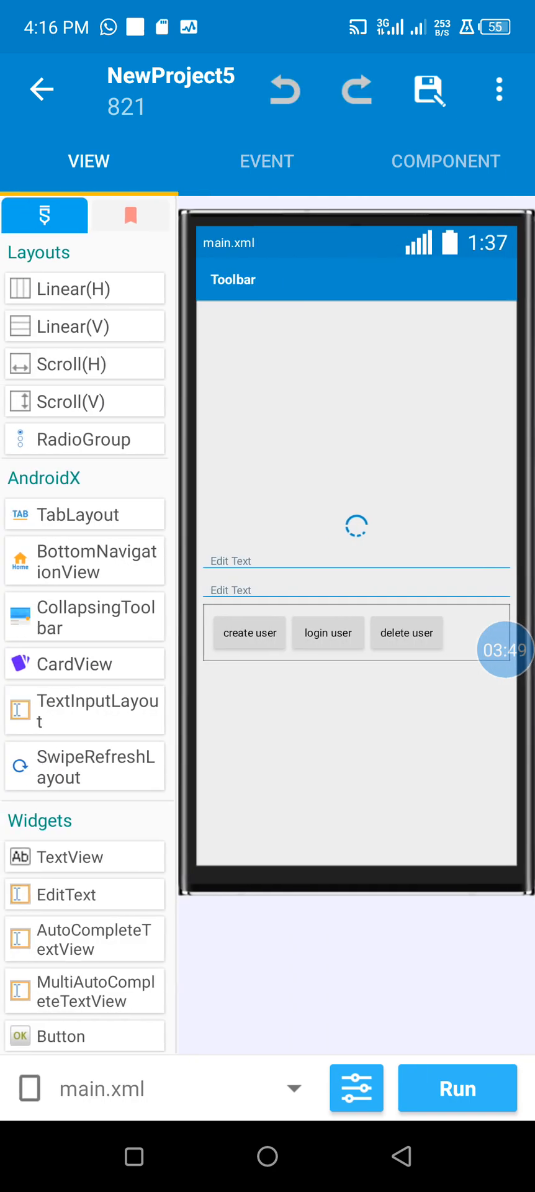
click(504, 649)
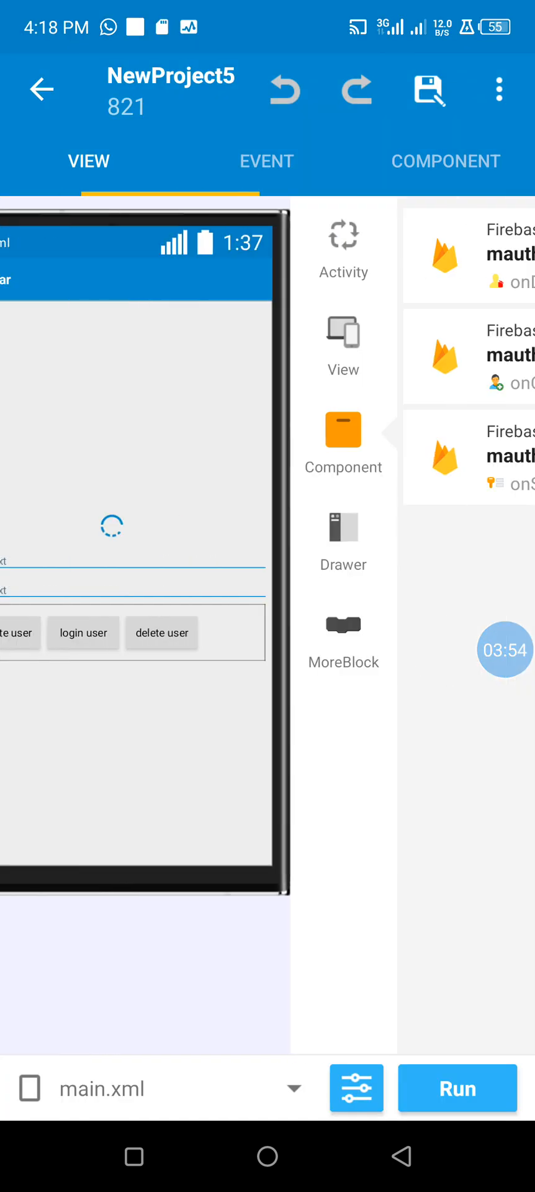
Review the progress-hide and success/error toast blocks in the three mauth completion events
click(266, 160)
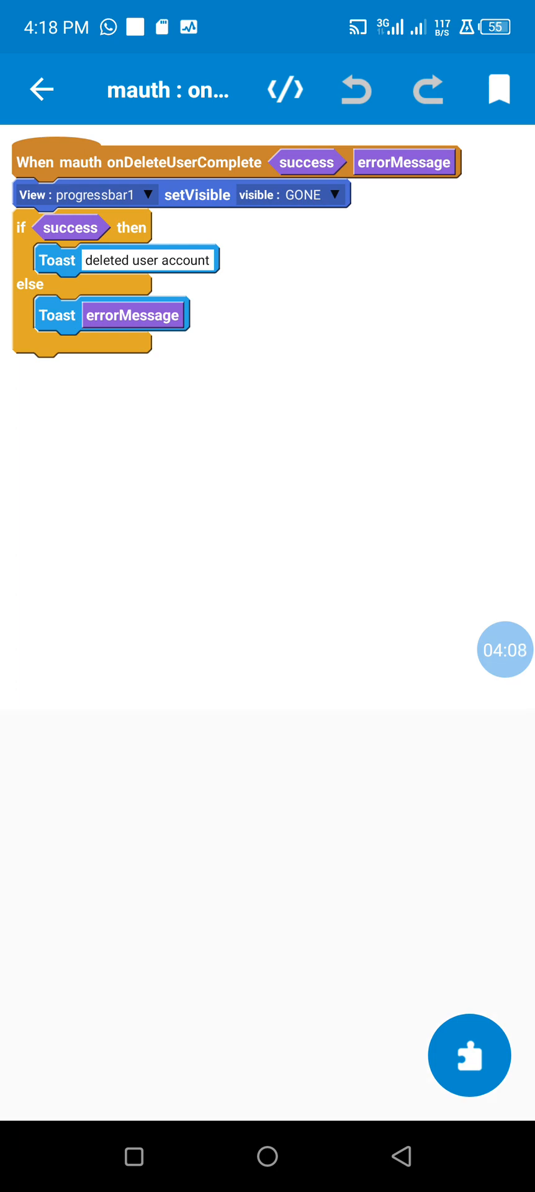
click(470, 1055)
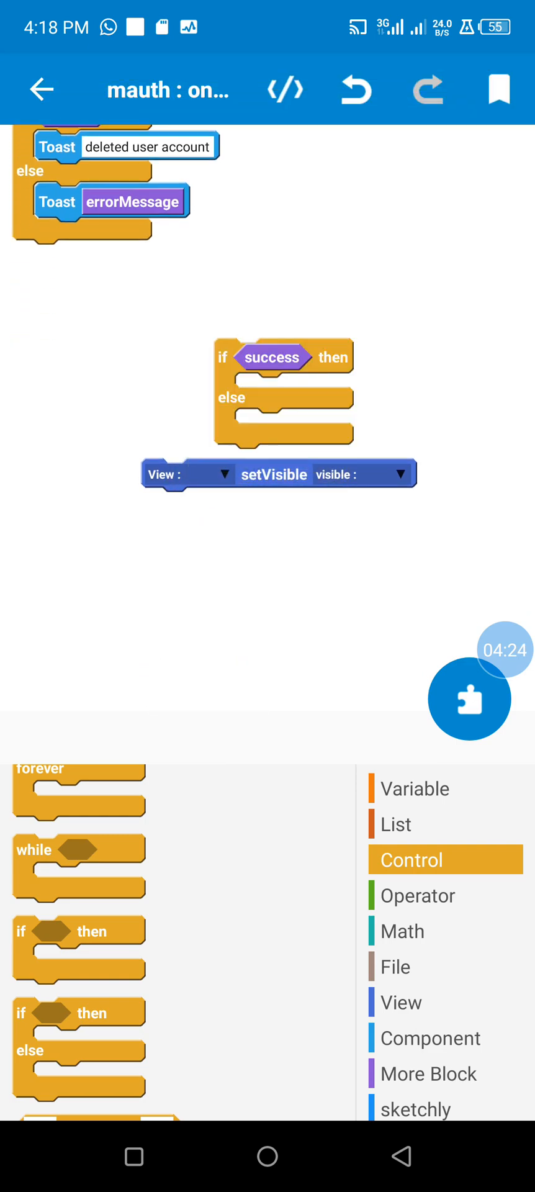
scroll(down, 3)
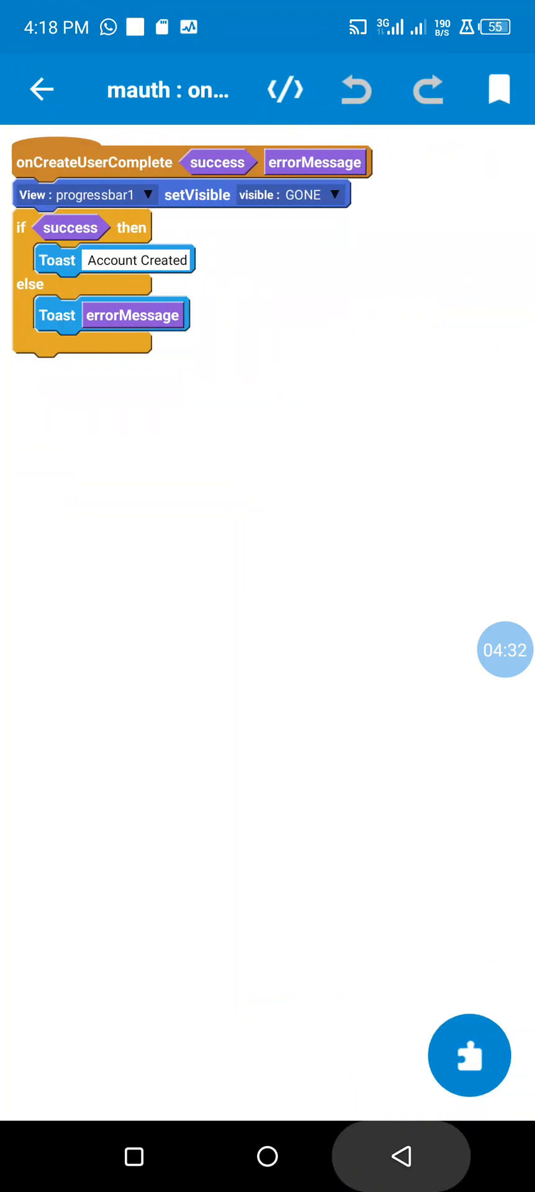
click(41, 89)
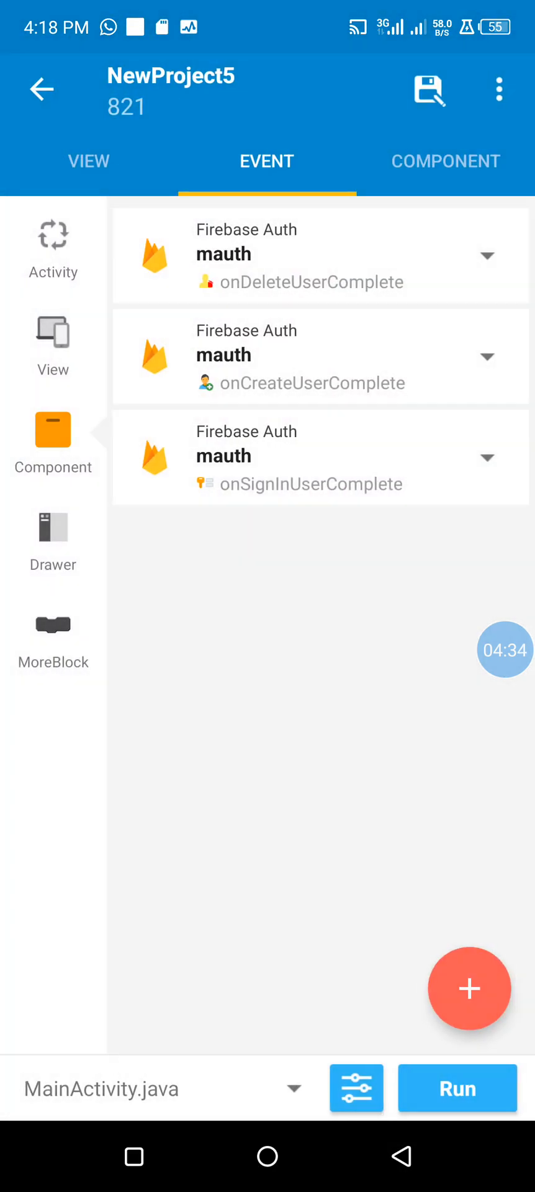
click(319, 456)
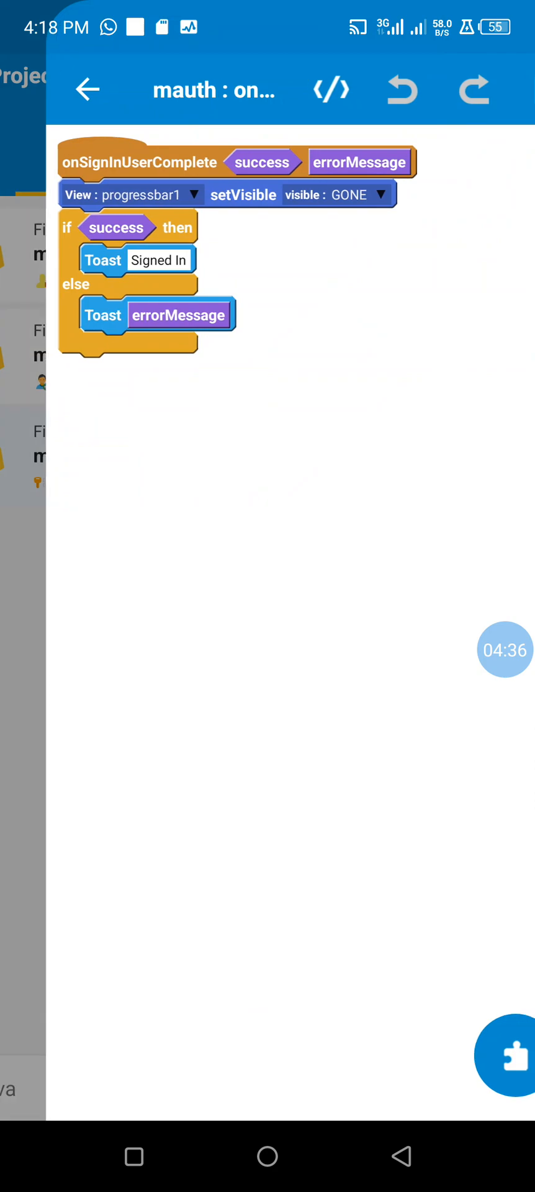
click(87, 89)
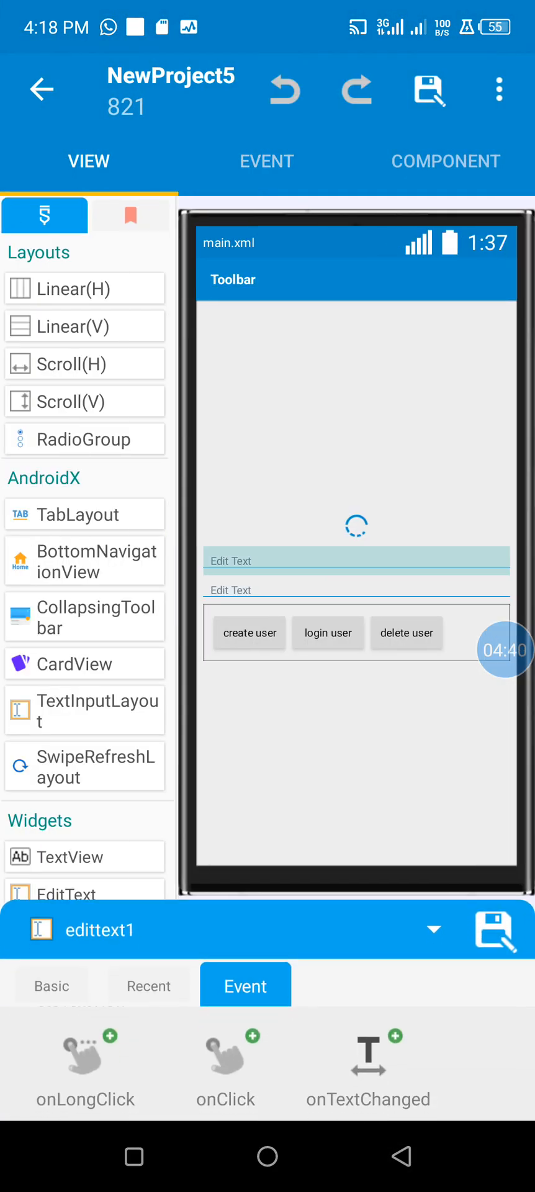
Add a setVisible block in onCreate setting progressbar1 to GONE
click(266, 160)
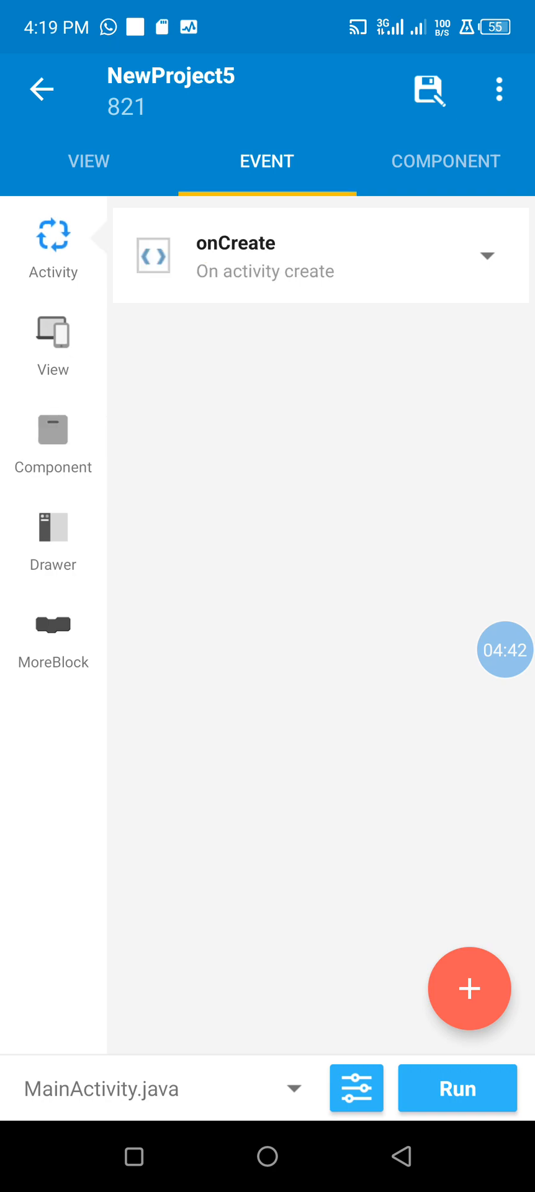
click(319, 256)
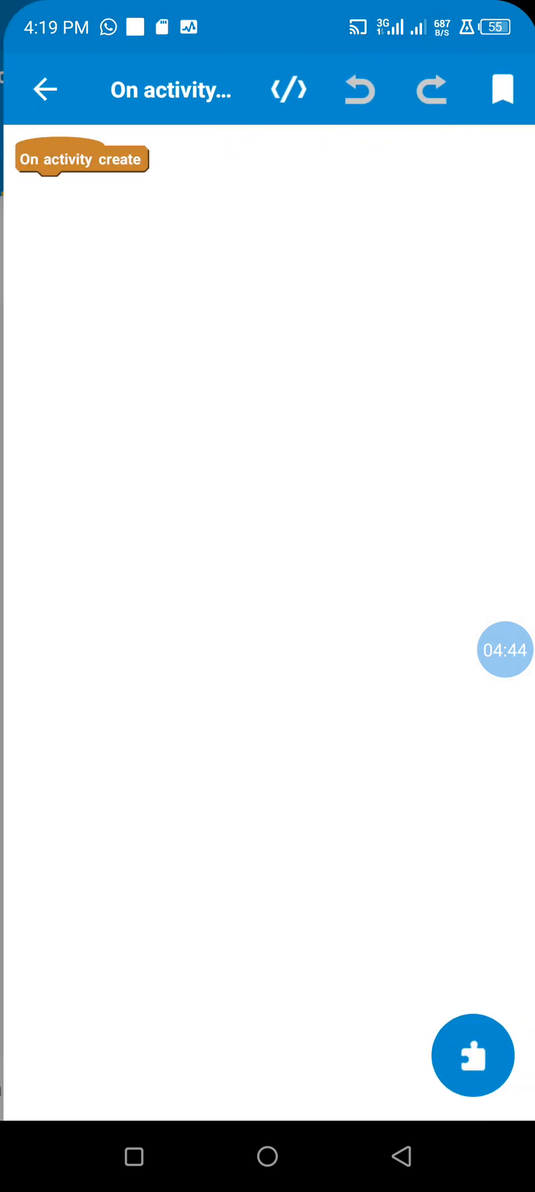
click(473, 1055)
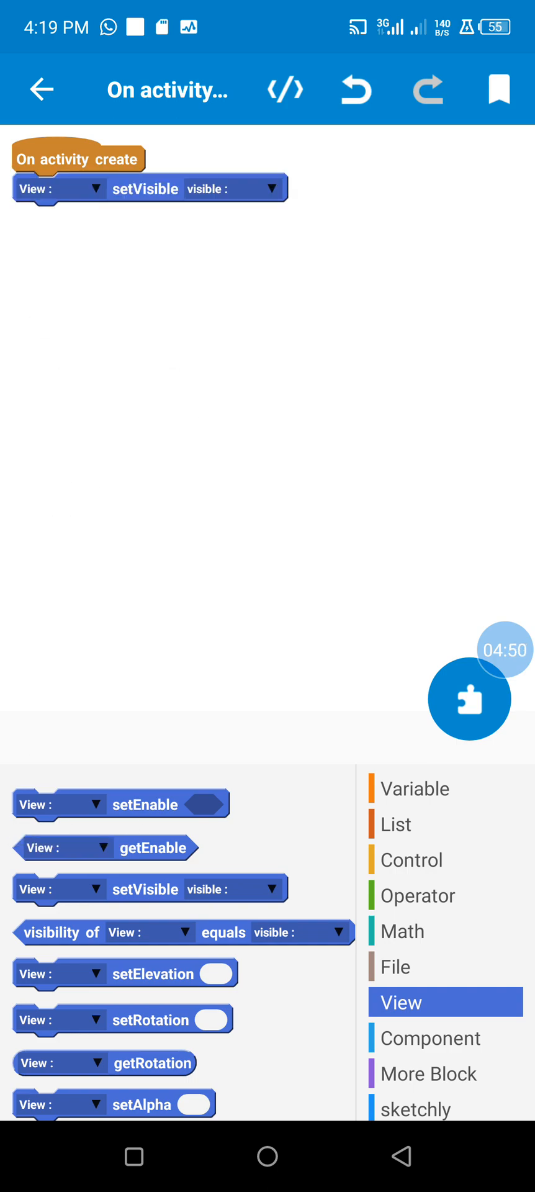
click(269, 188)
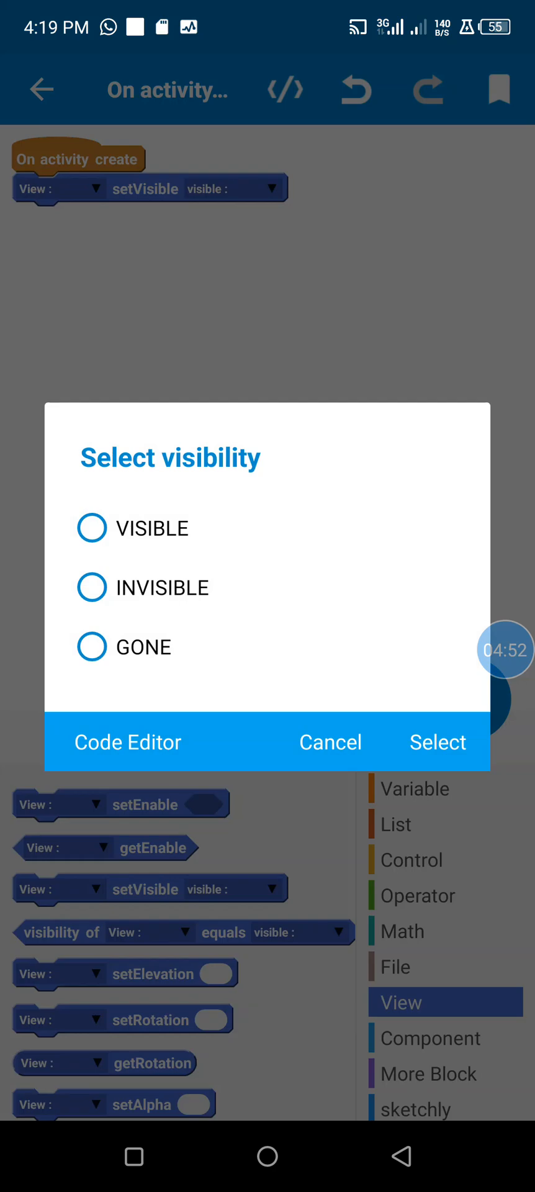
click(437, 742)
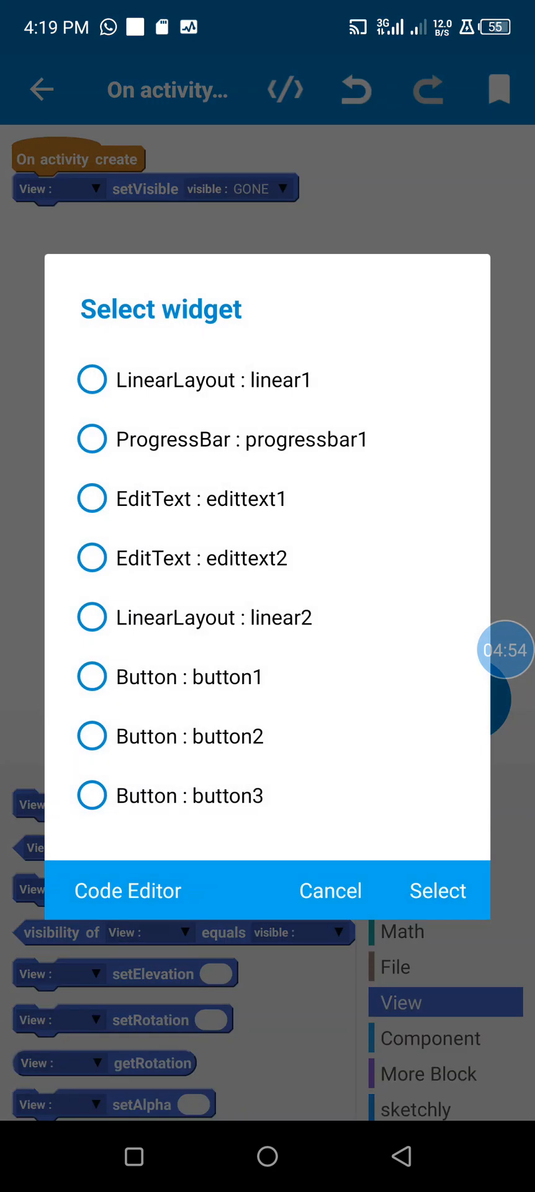
click(437, 890)
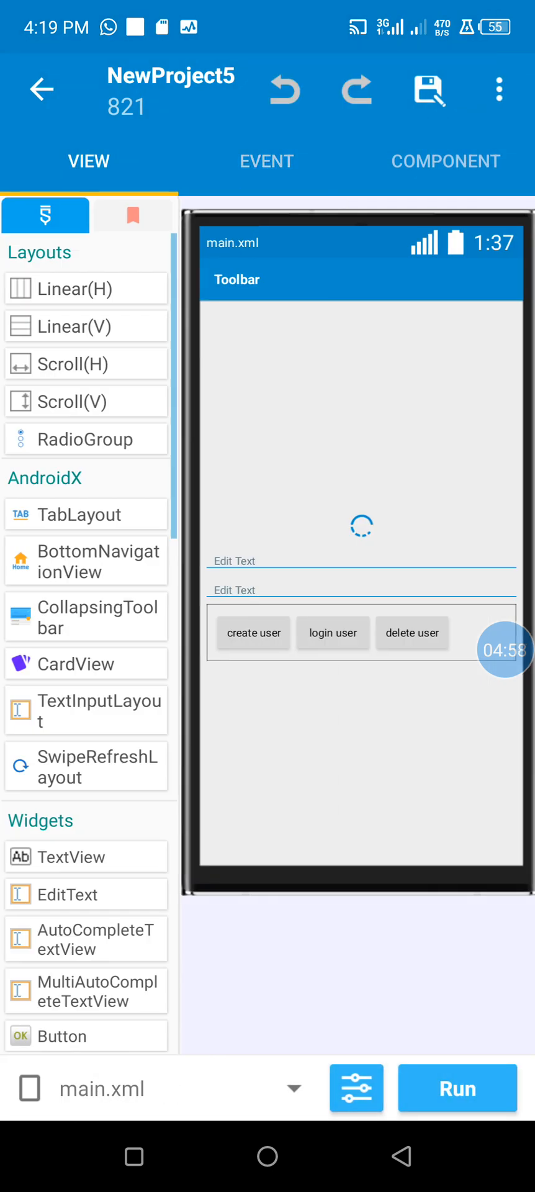
Inspect button3's onClick showing progressbar1 VISIBLE and deleteUserWithEmail with edittext1/edittext2 text
click(253, 632)
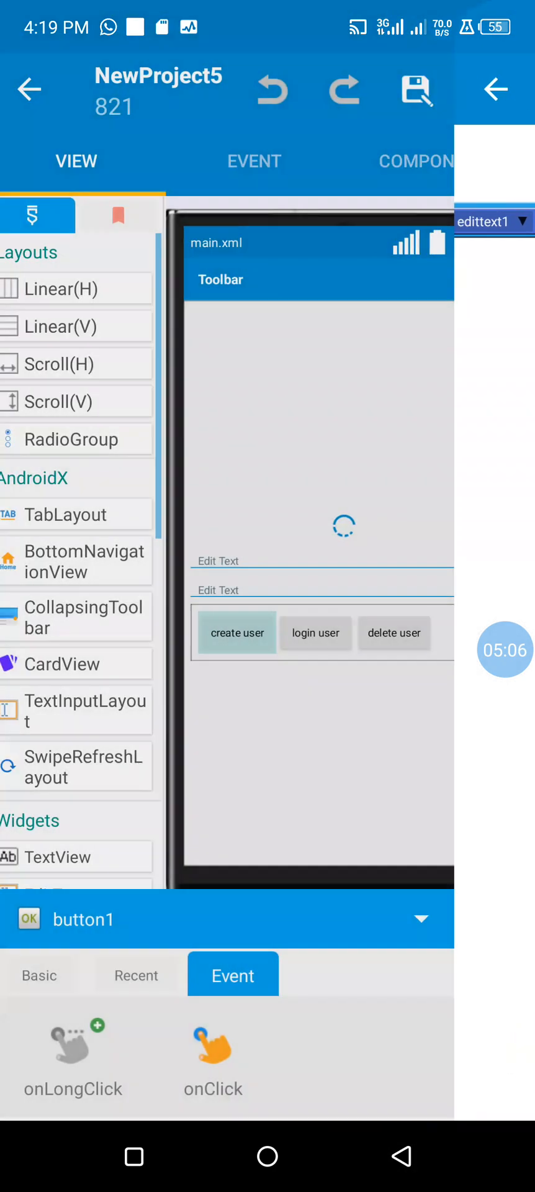
click(316, 632)
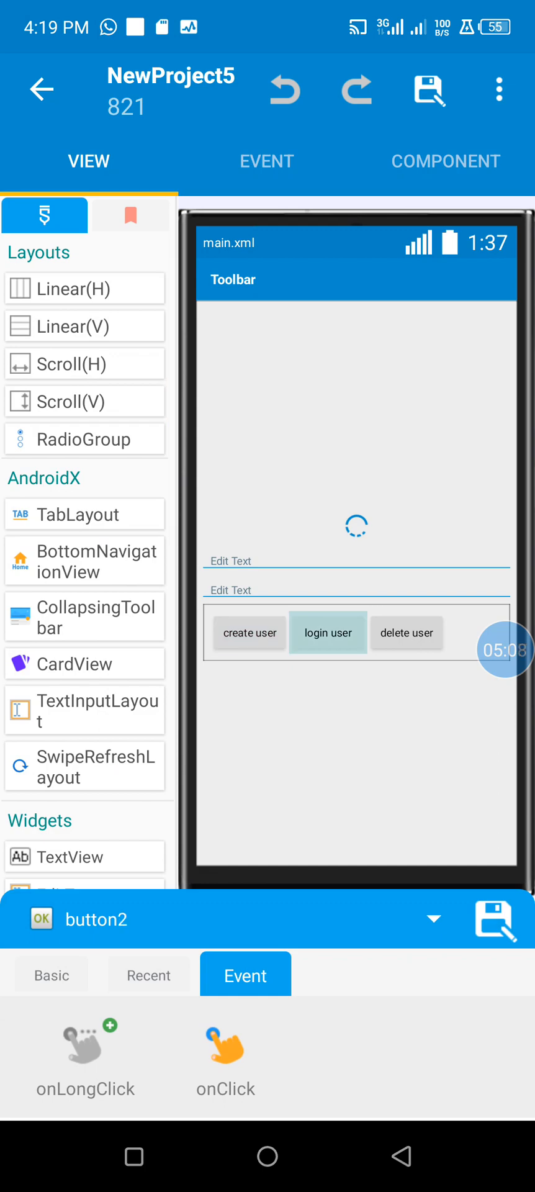
click(225, 1049)
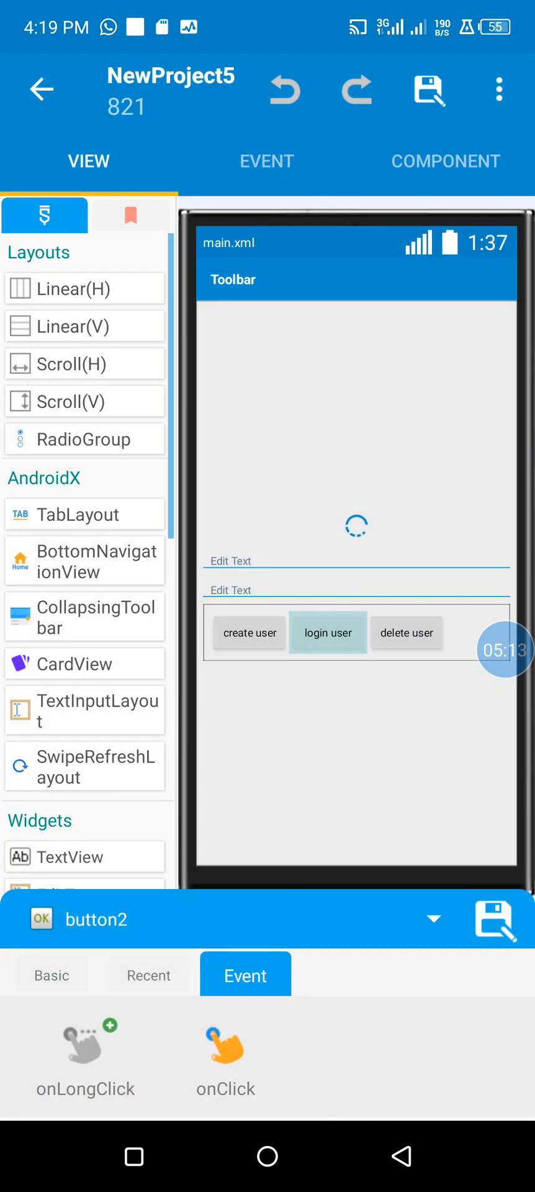
click(407, 632)
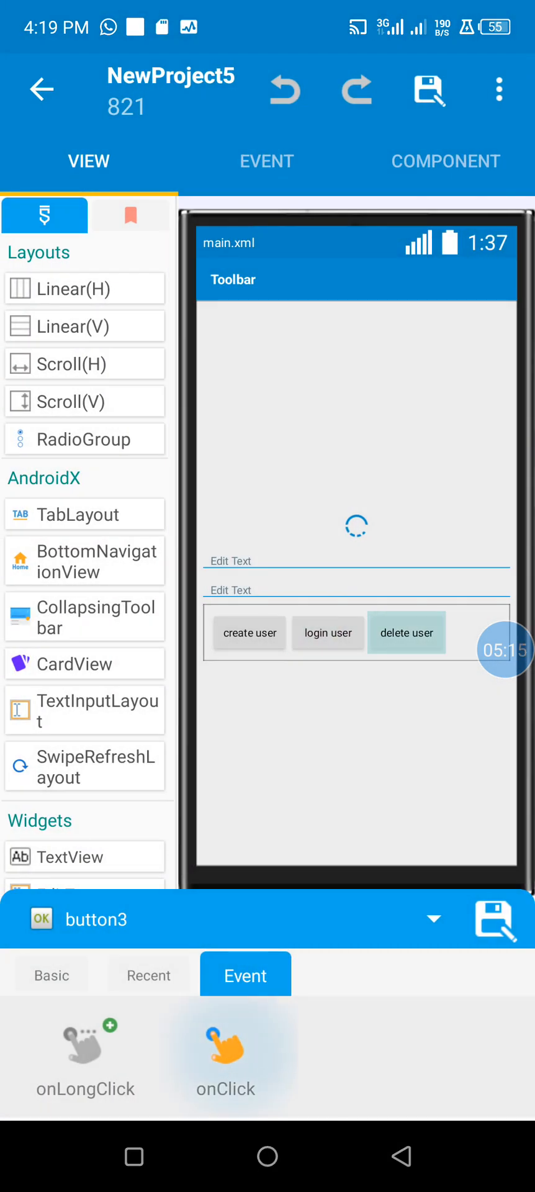
click(222, 1057)
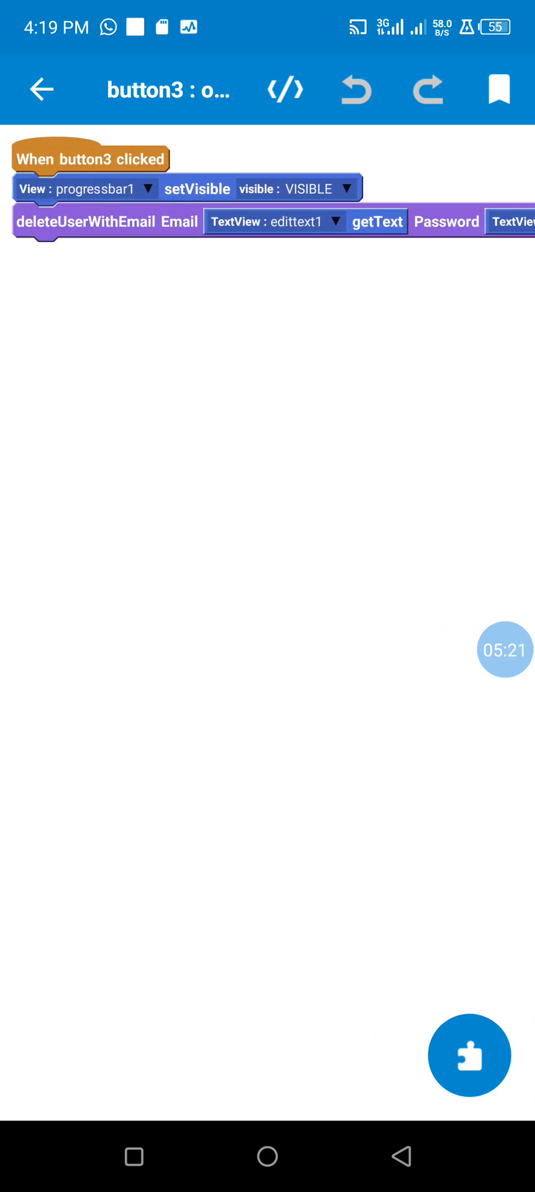
click(40, 89)
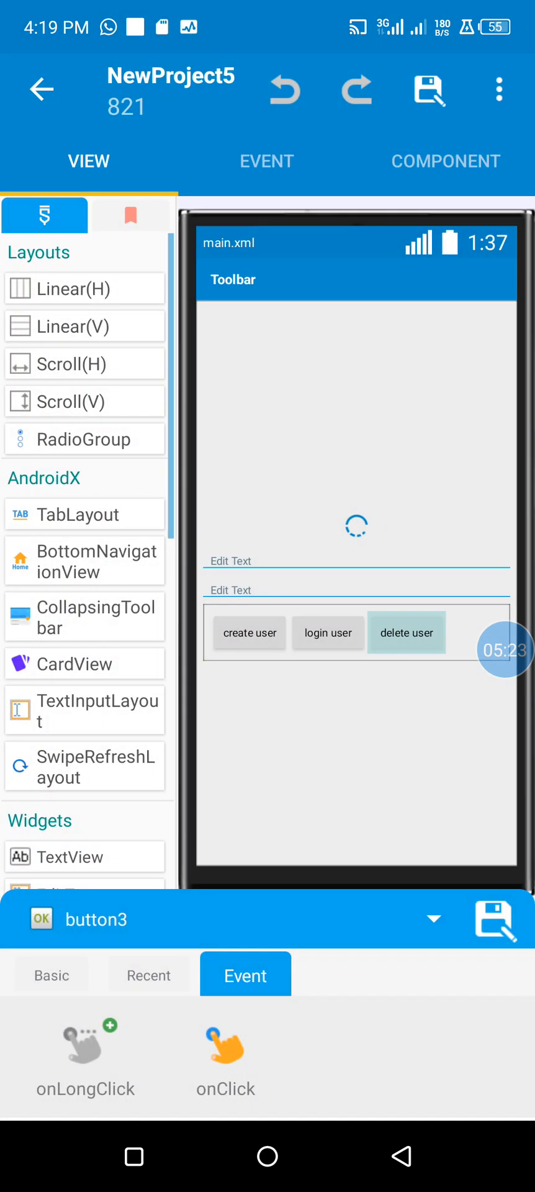